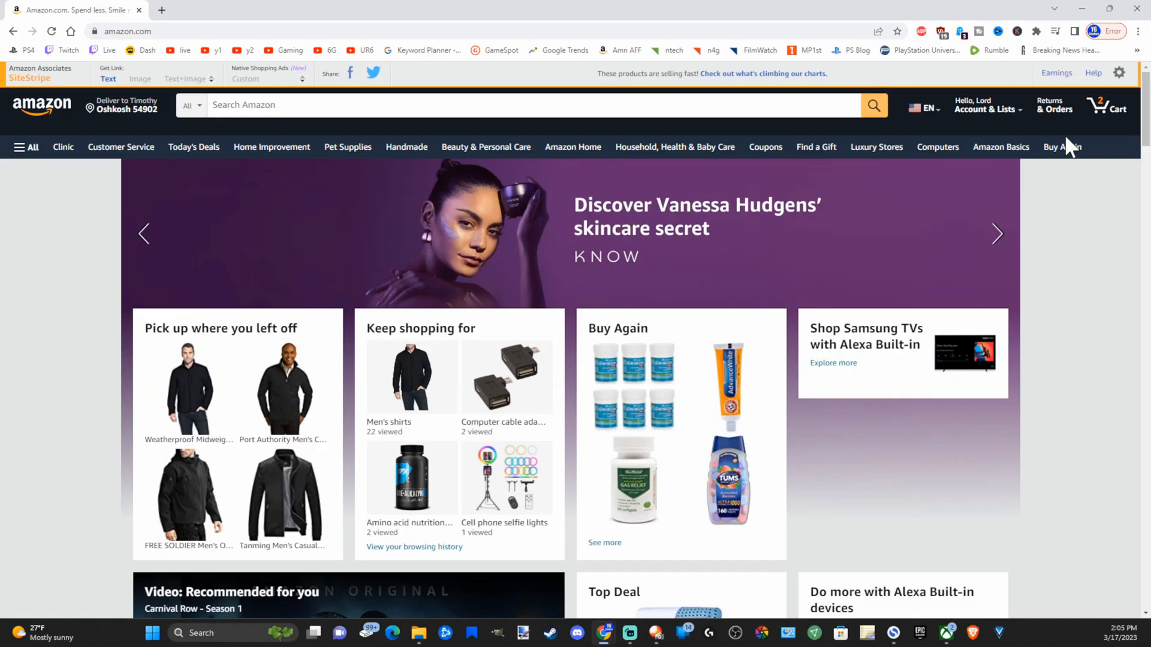
Scroll the Amazon homepage down to the 'Let Us Help You' footer links
scroll(down, 3)
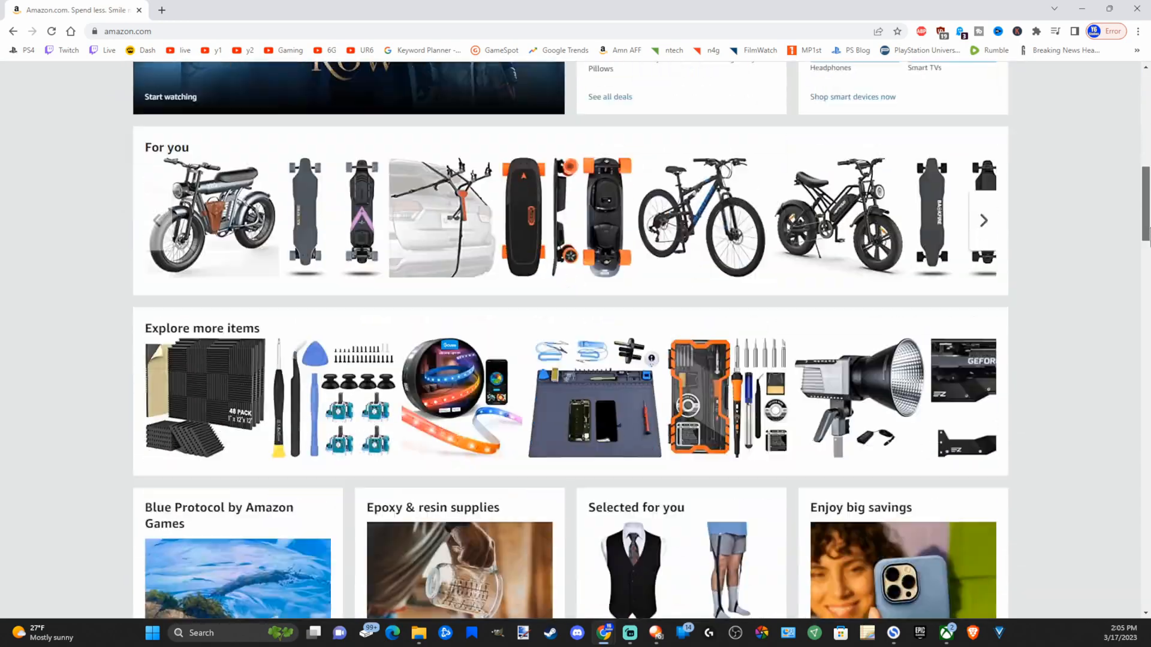
scroll(down, 3)
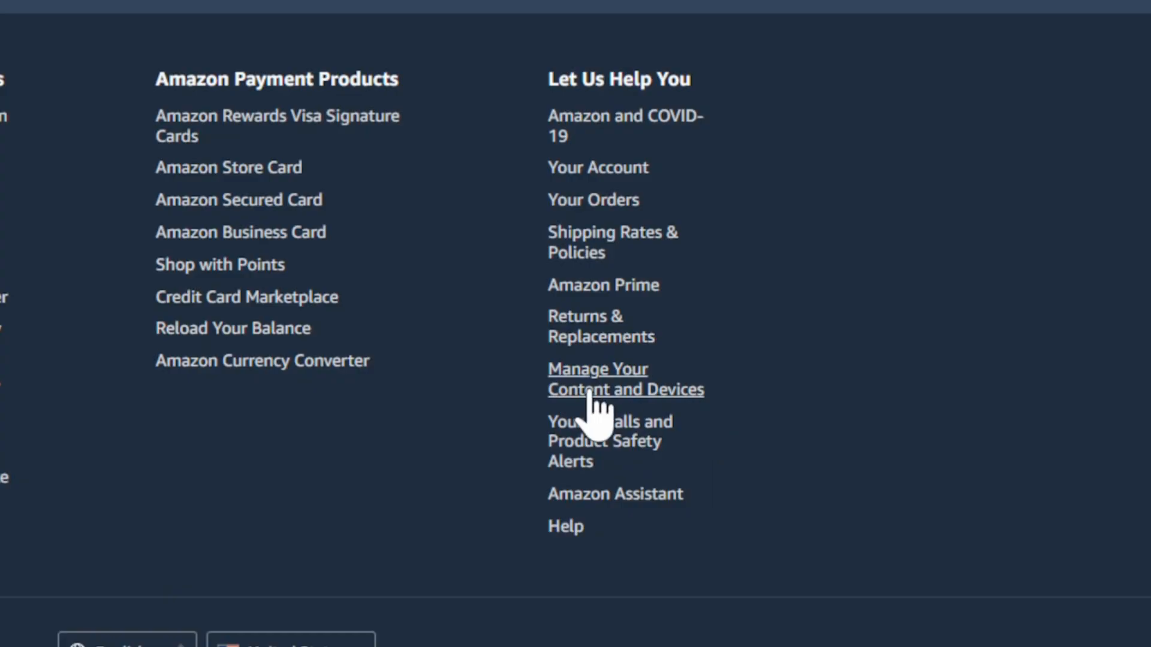
mouse_move(635, 425)
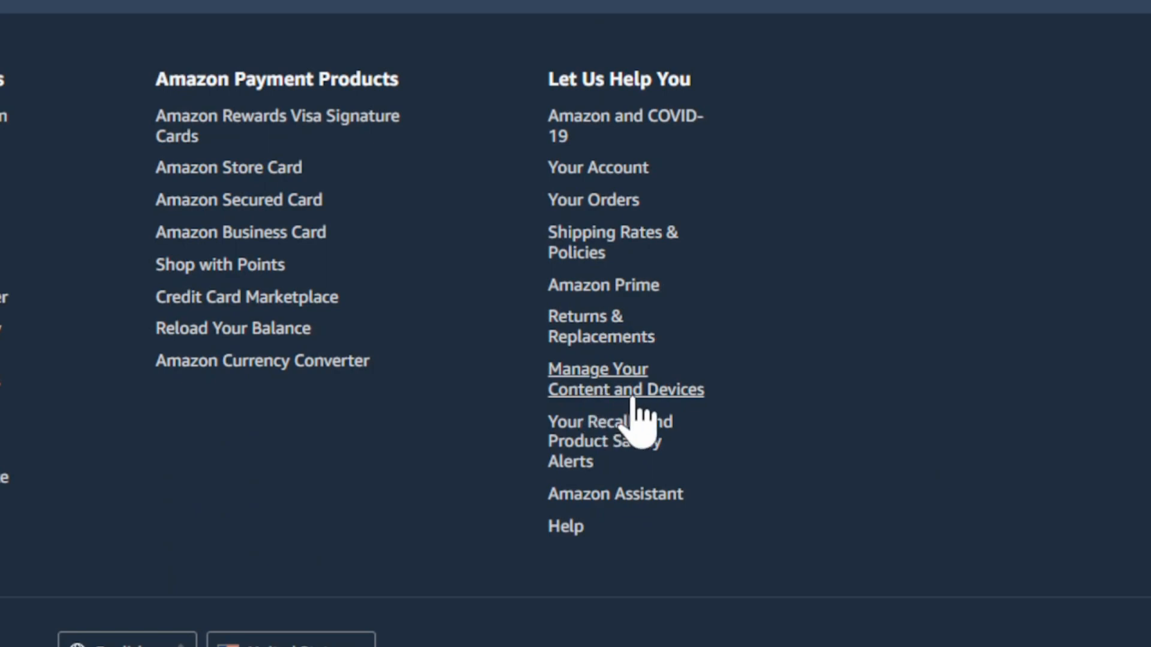
Go to Manage Your Content and Devices and show the Devices page listing the Fire TV group
click(624, 379)
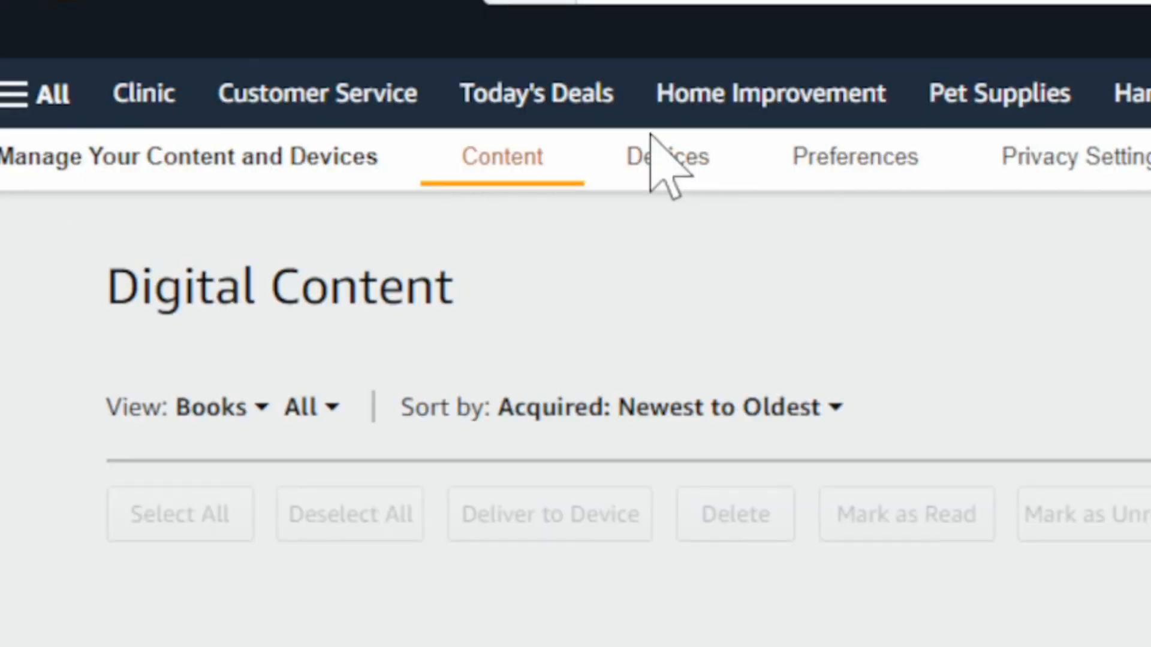
click(667, 156)
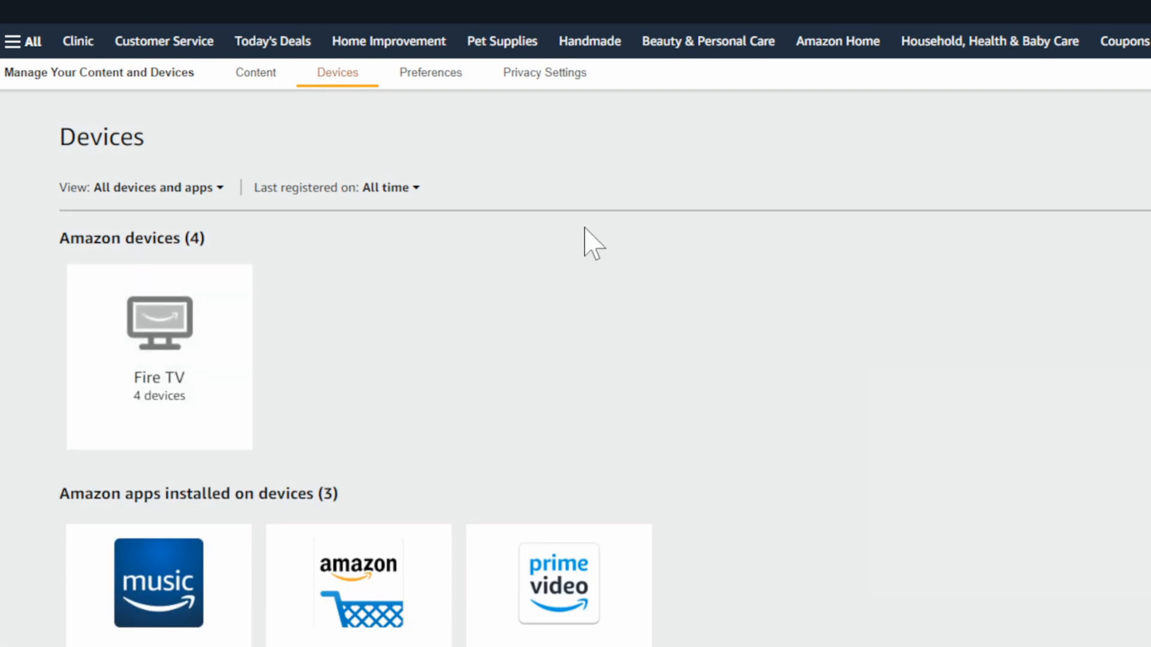
mouse_move(245, 385)
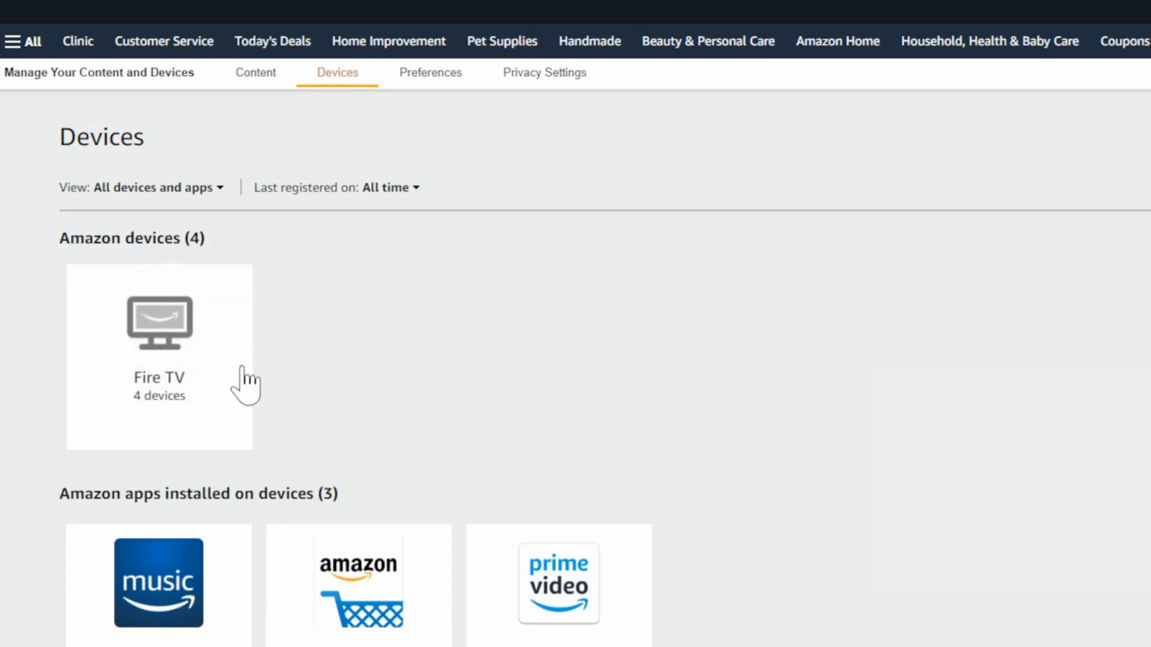
Expand the Fire TV group to list its Fire TV Stick devices
click(158, 357)
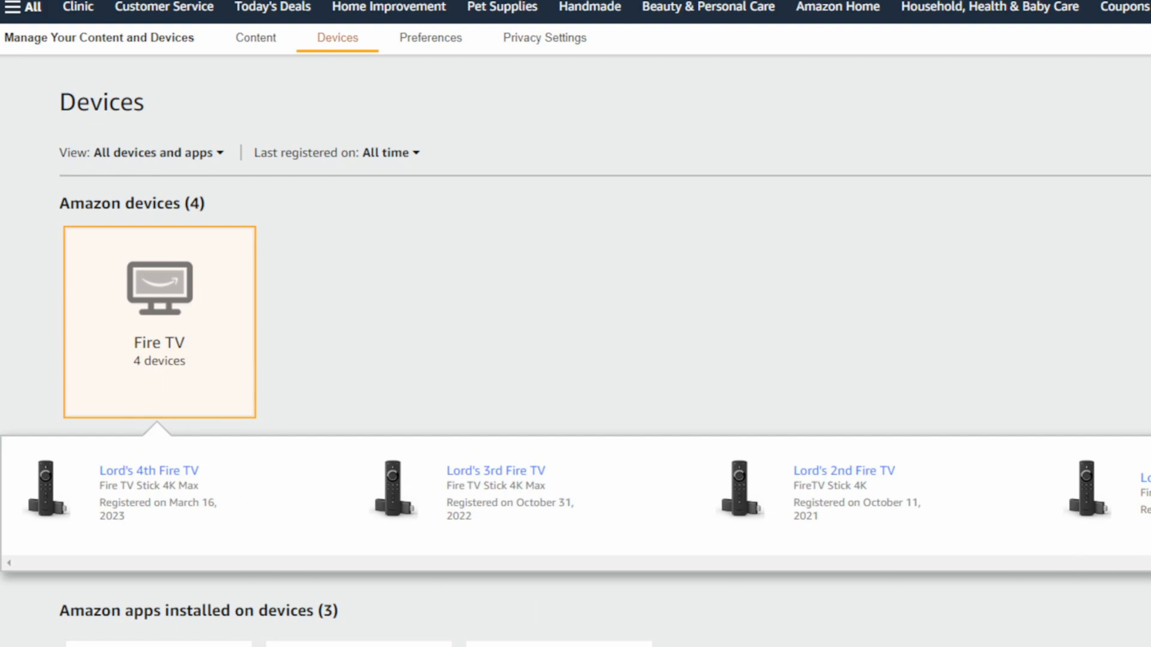
mouse_move(183, 474)
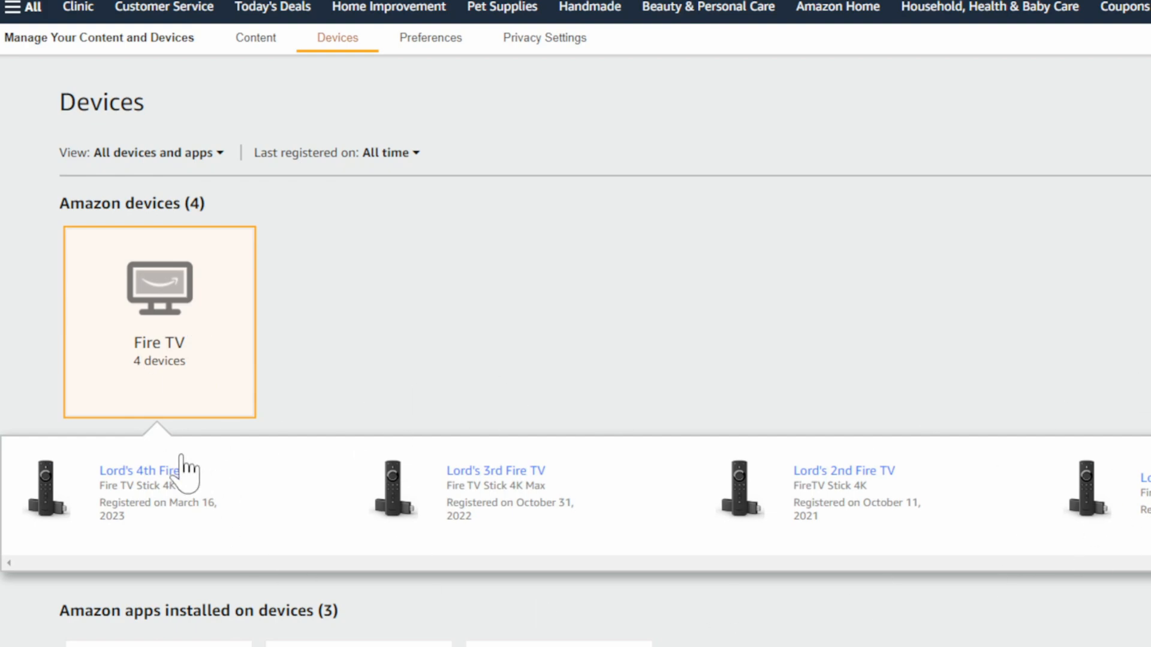
mouse_move(114, 542)
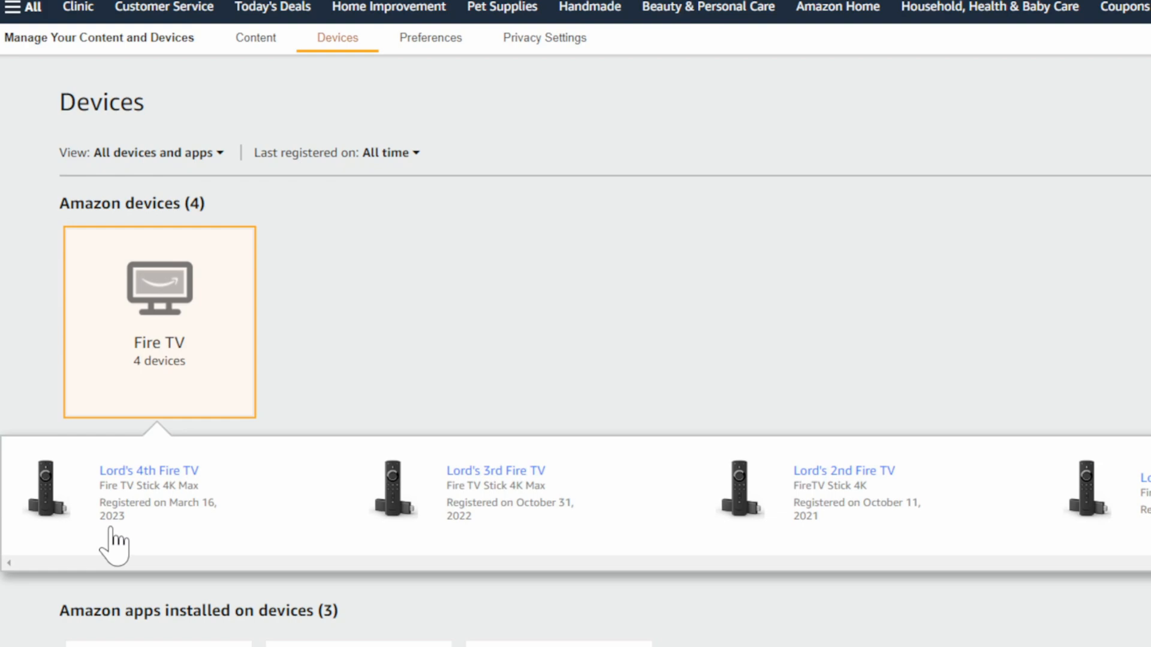
mouse_move(1074, 540)
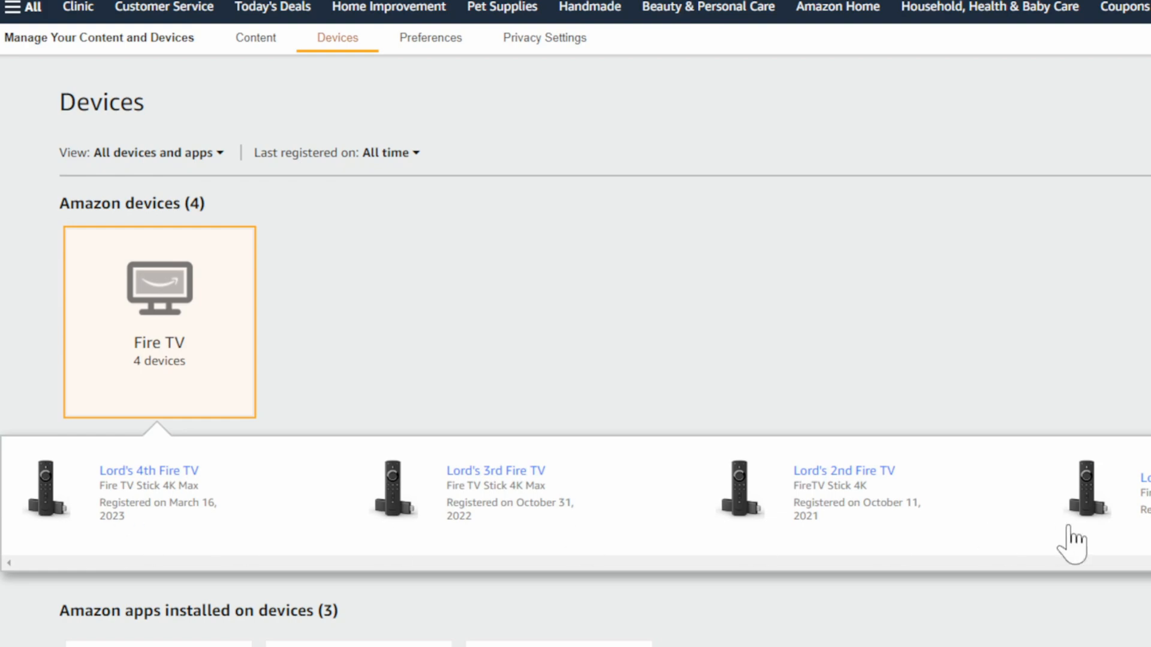
mouse_move(1101, 518)
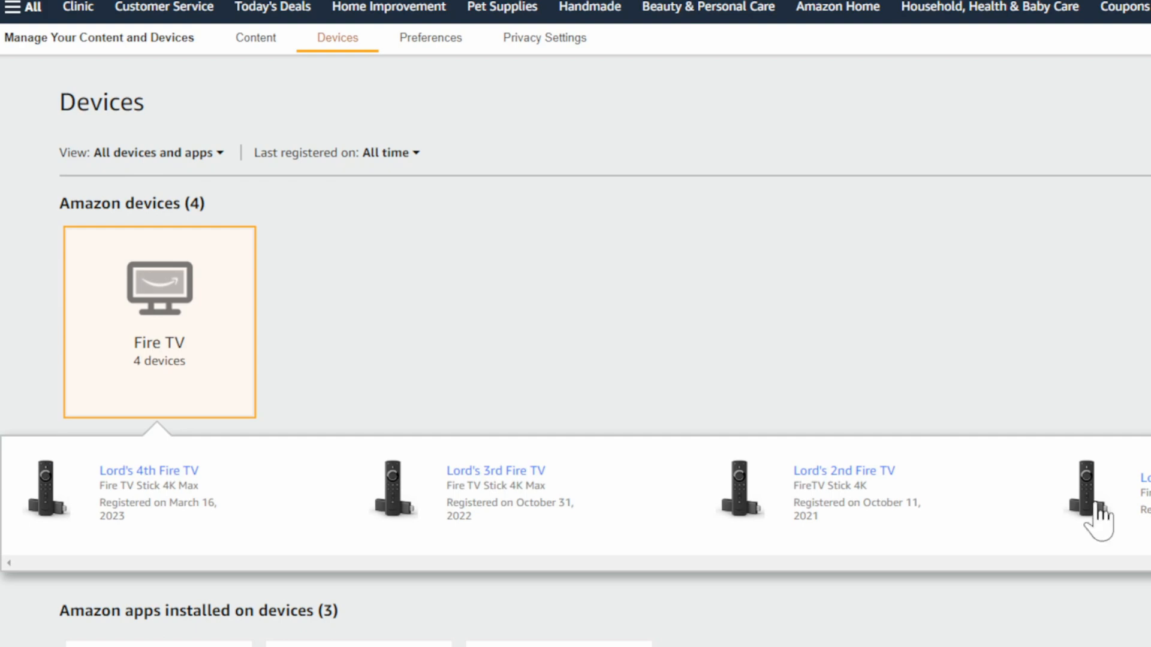
Show the Device Summary for the Fire TV Stick 4K Max registered March 16, 2023
click(149, 470)
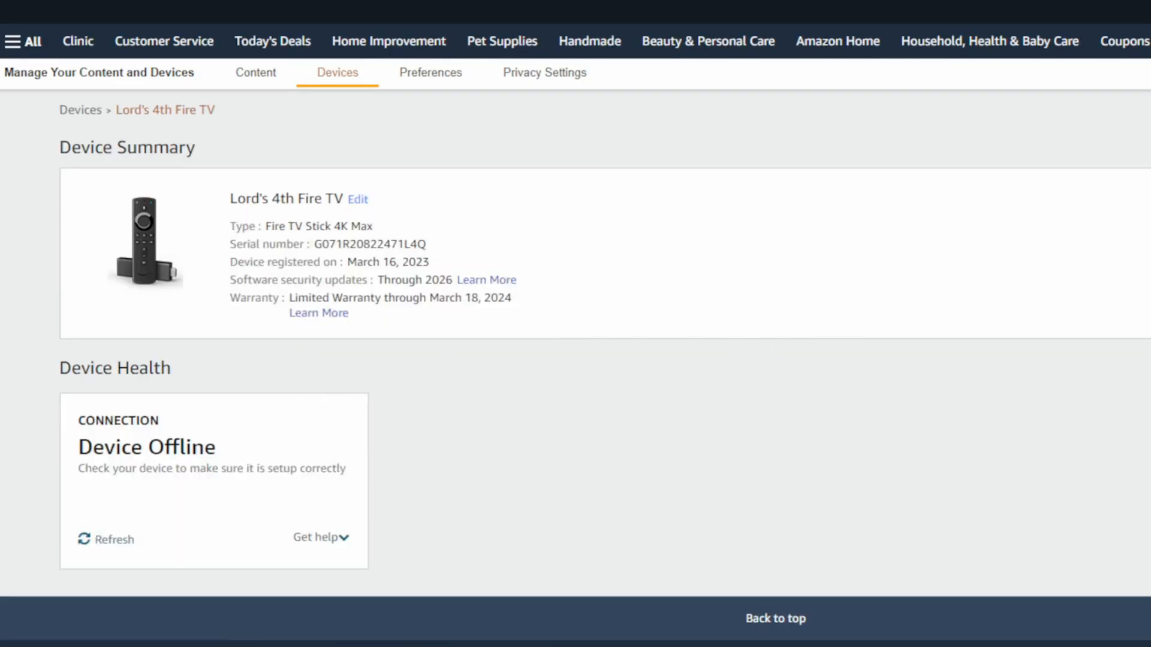
mouse_move(297, 231)
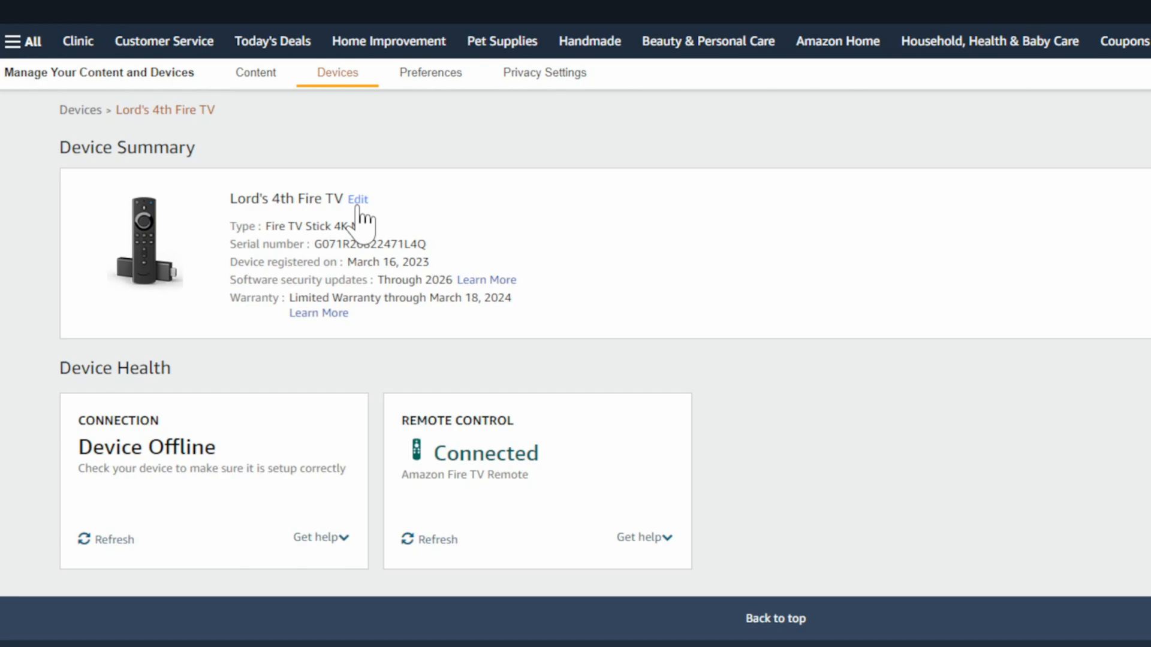
Rename the Fire TV Stick 4K Max to 'Tim's 4th Fire TV' and save the new name
click(357, 199)
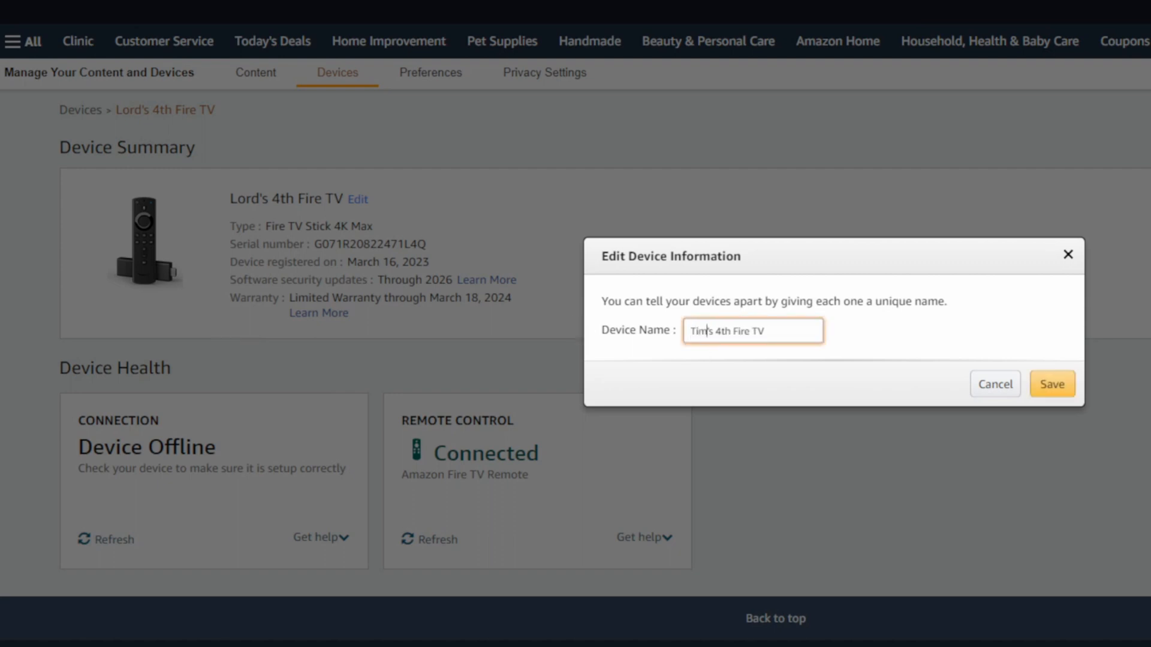
click(1052, 384)
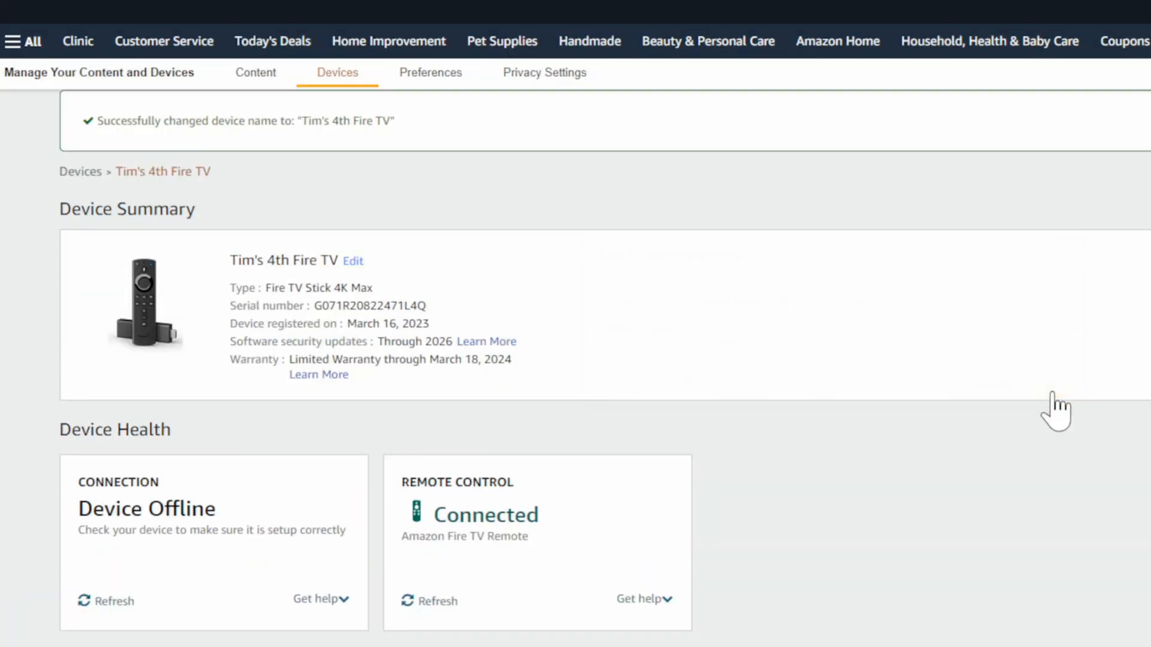
mouse_move(239, 151)
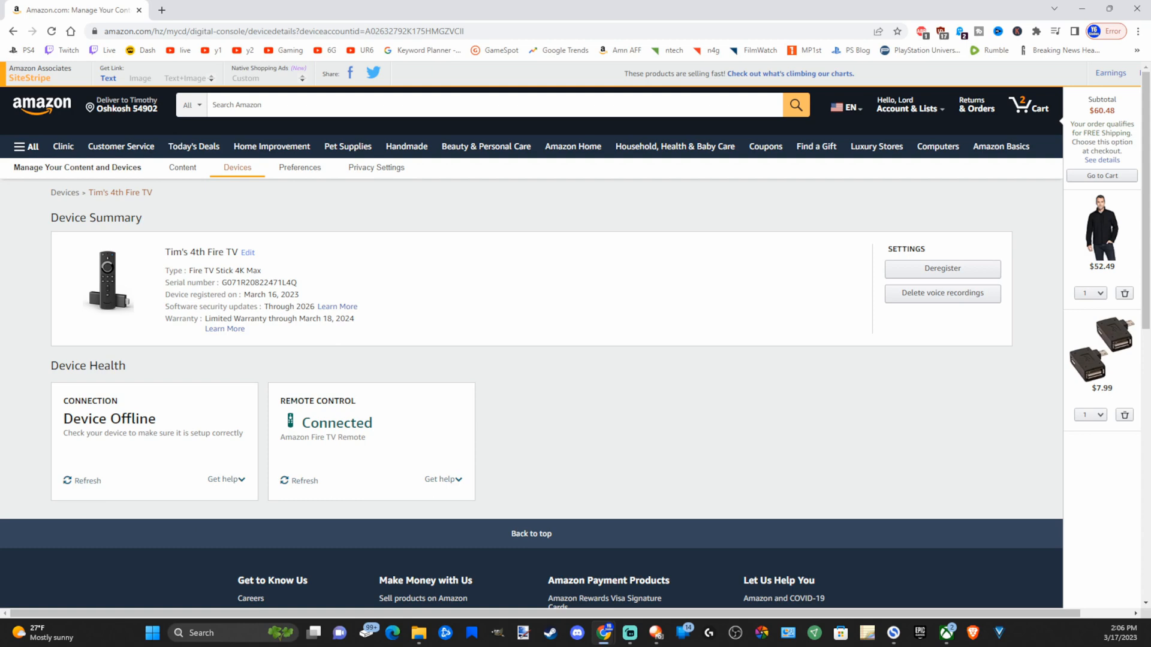
mouse_move(297, 428)
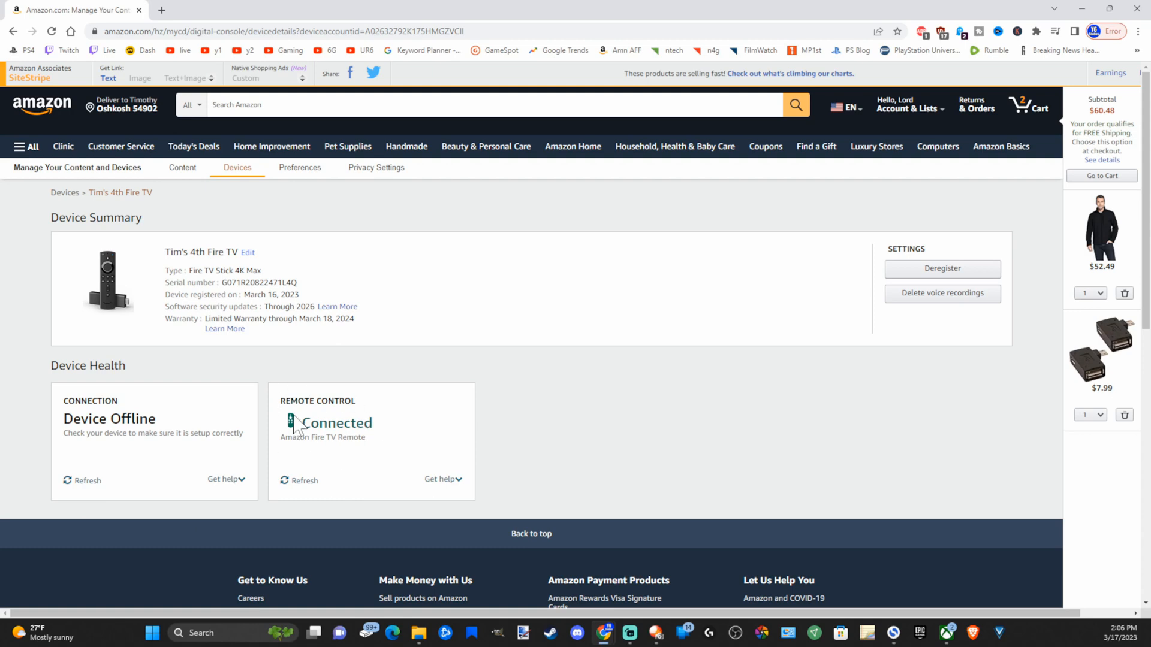
mouse_move(335, 398)
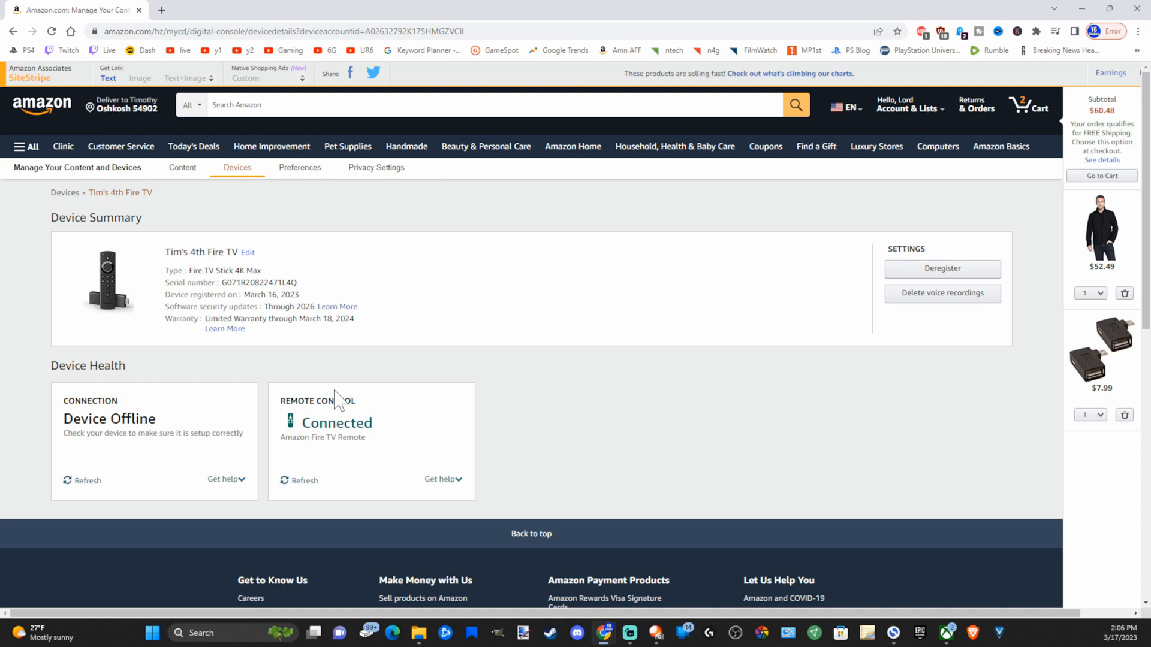
mouse_move(223, 400)
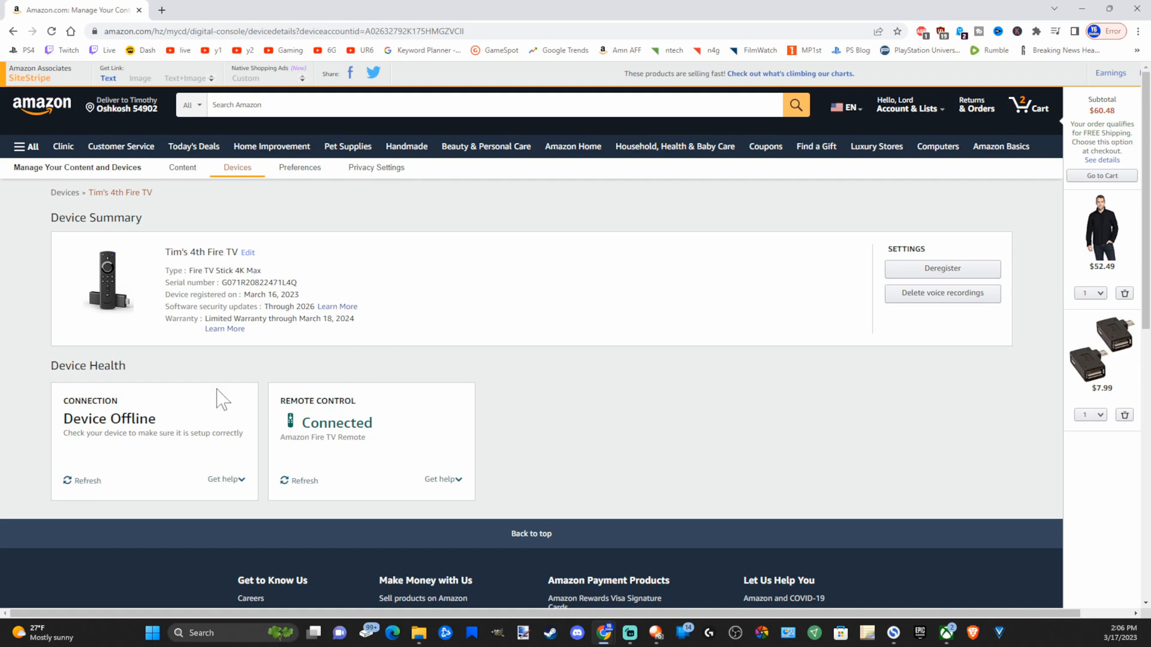
mouse_move(326, 391)
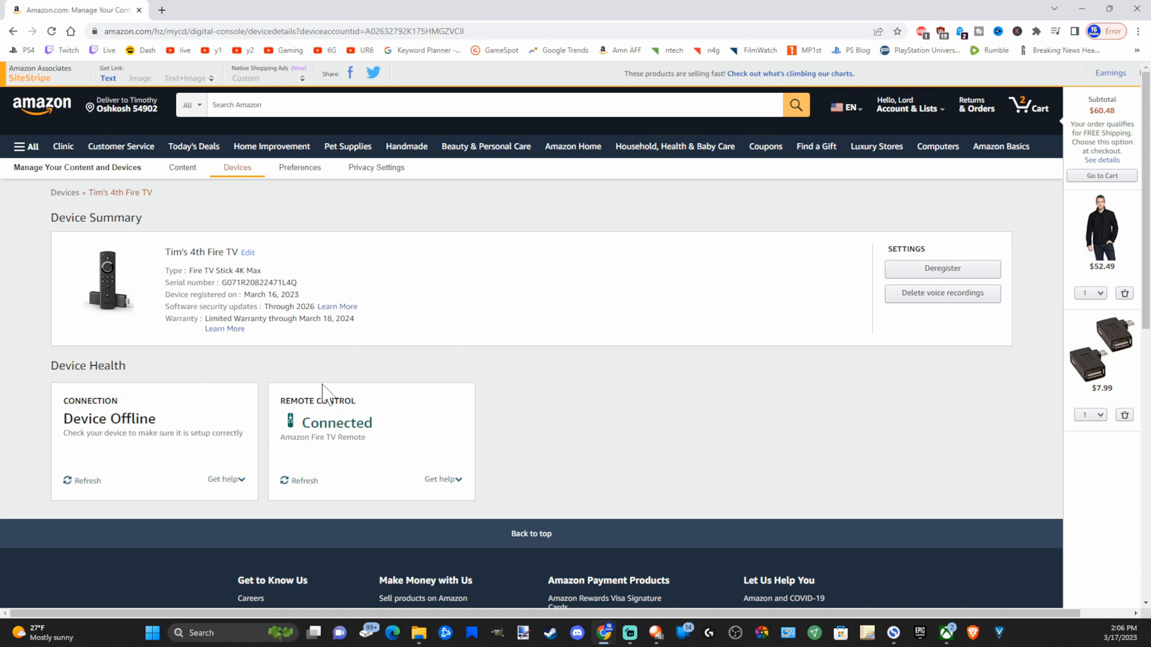
mouse_move(247, 404)
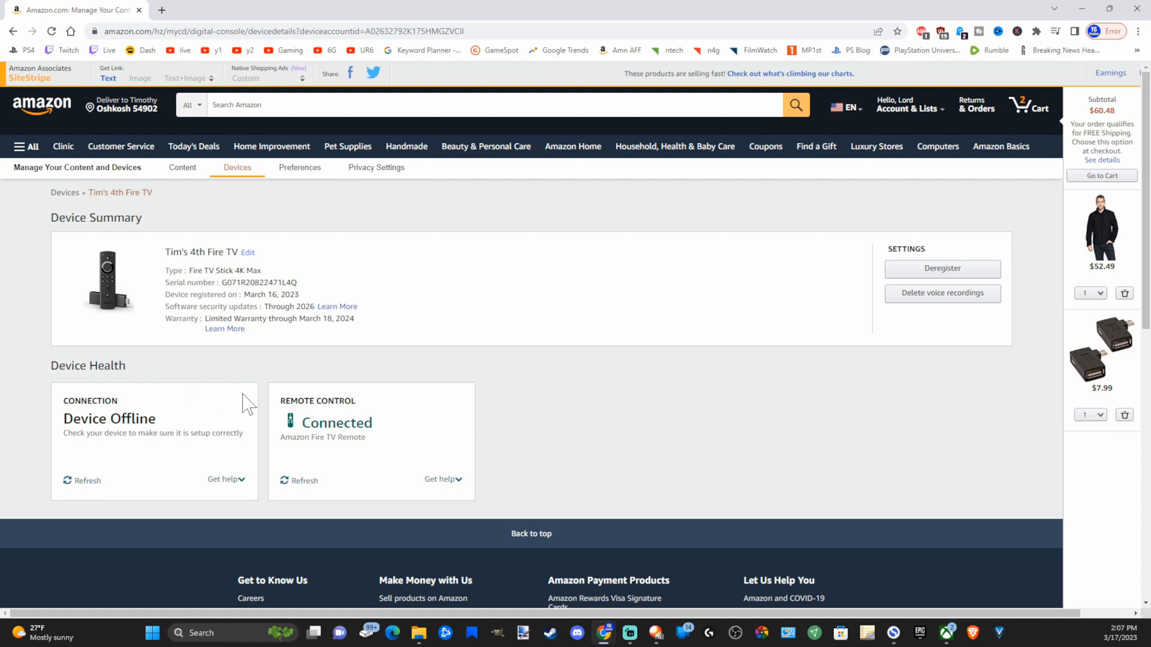
mouse_move(654, 336)
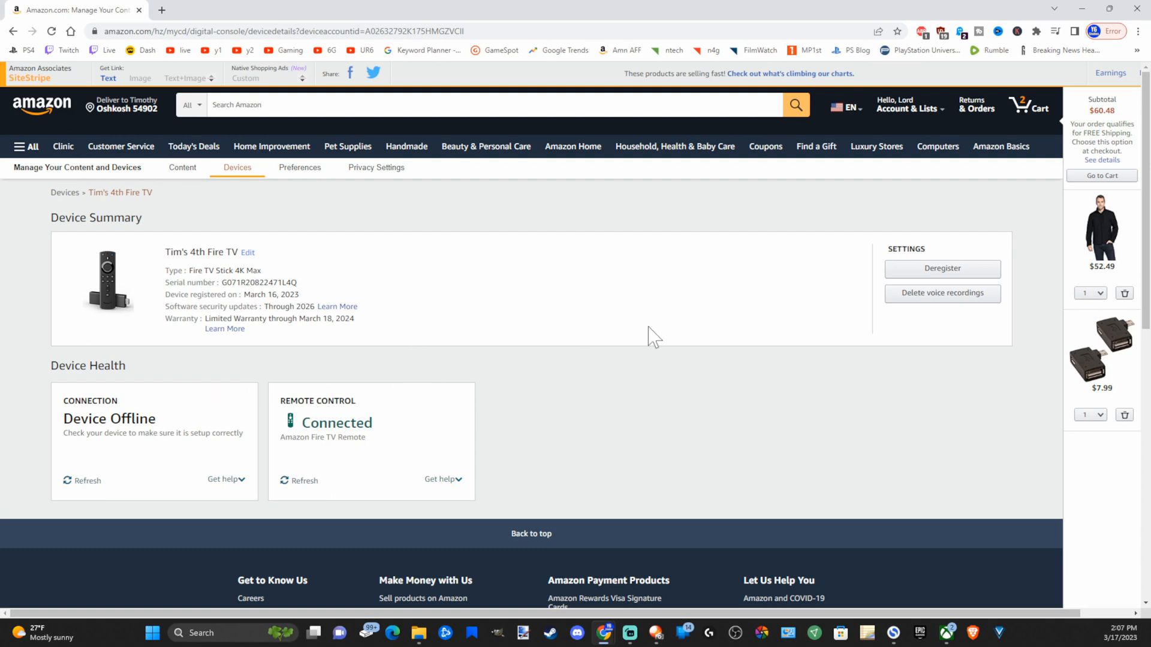
mouse_move(922, 316)
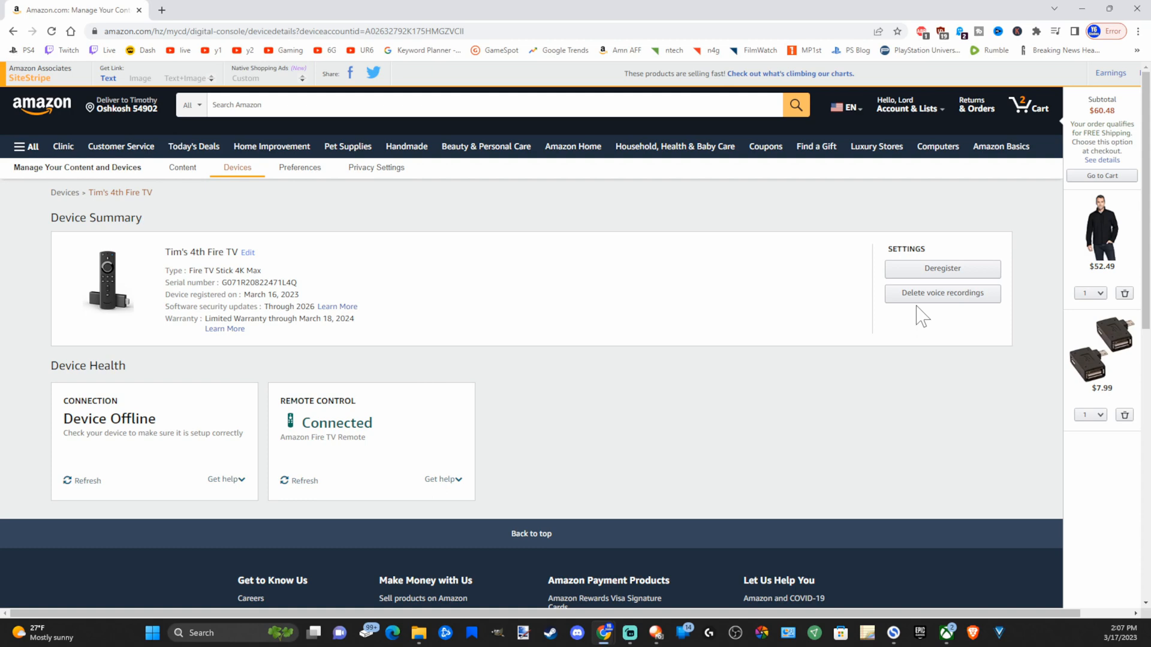
mouse_move(763, 316)
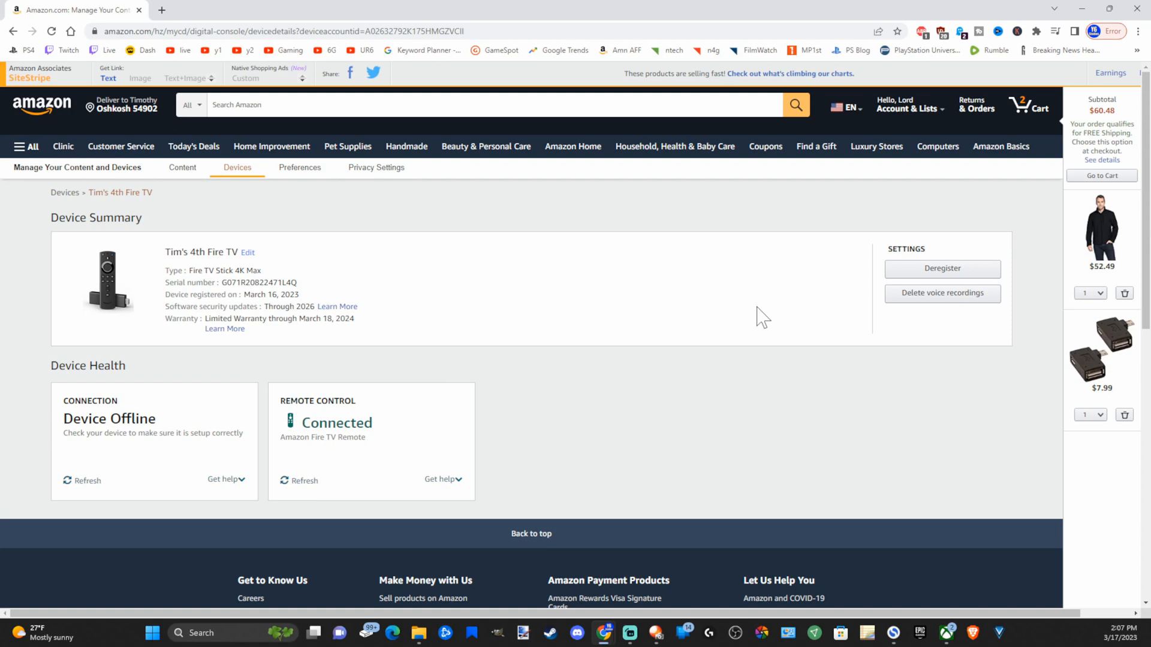